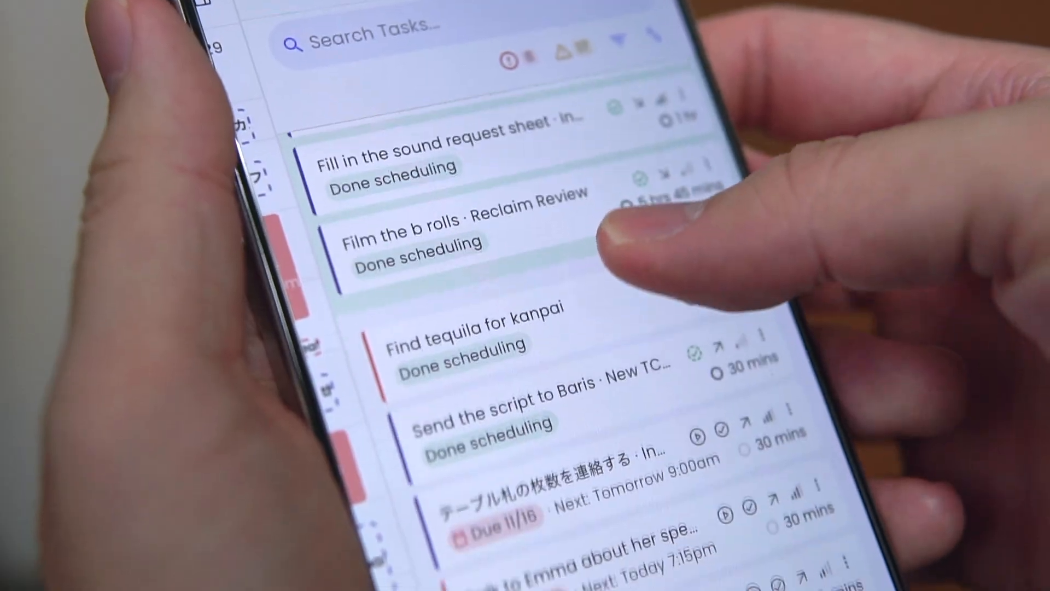
scroll("down", 3)
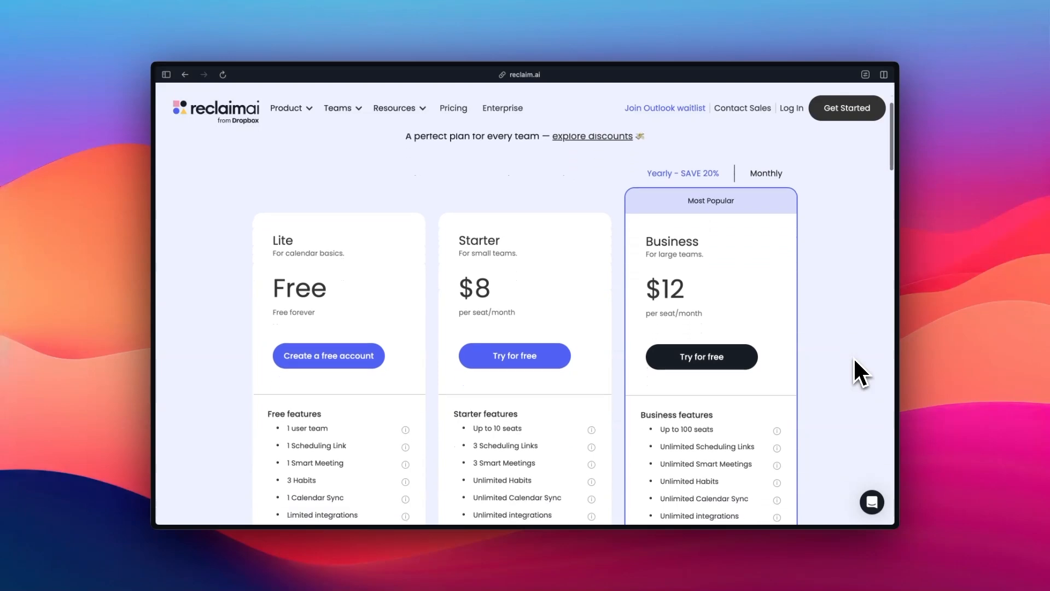
scroll("down", 3)
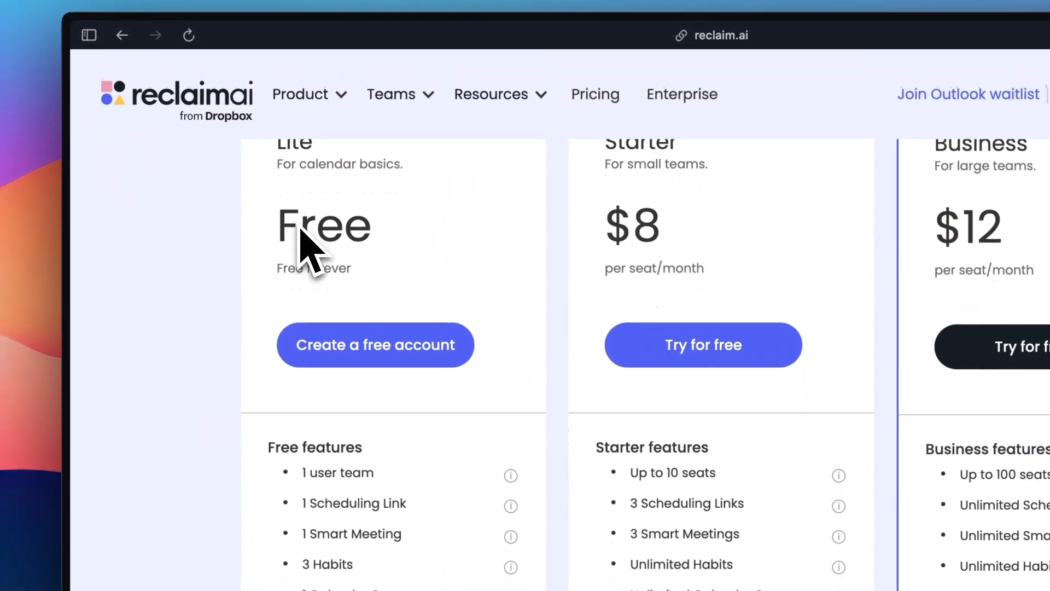
mouse_move(345, 295)
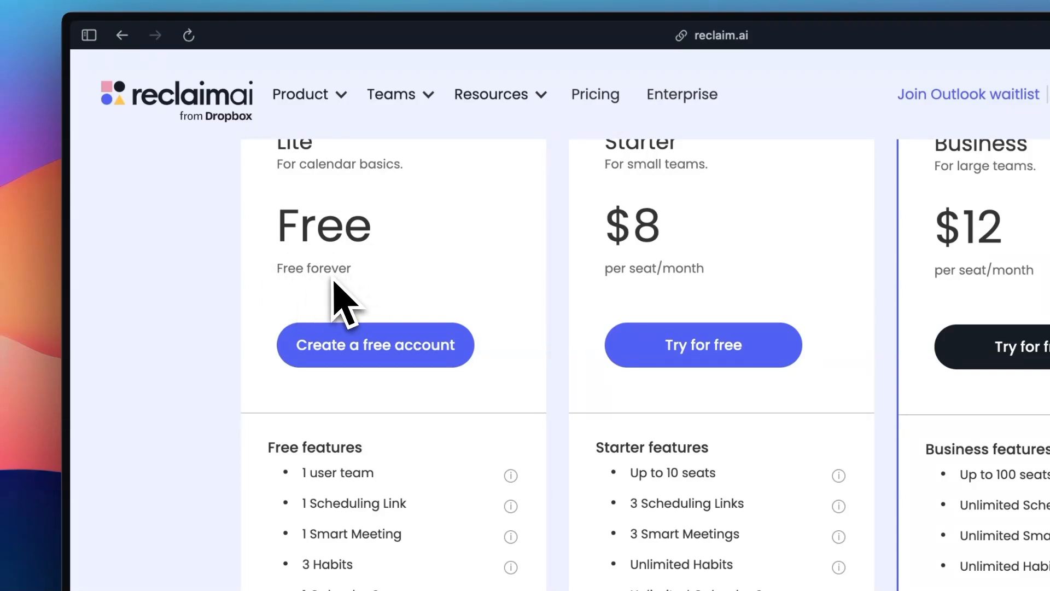
scroll("down", 3)
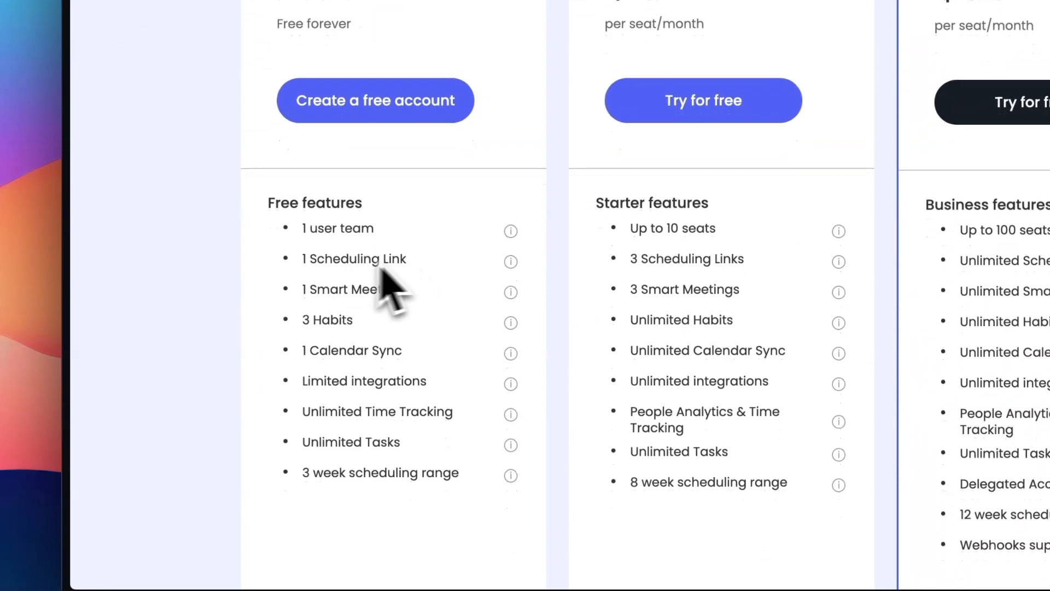
mouse_move(362, 351)
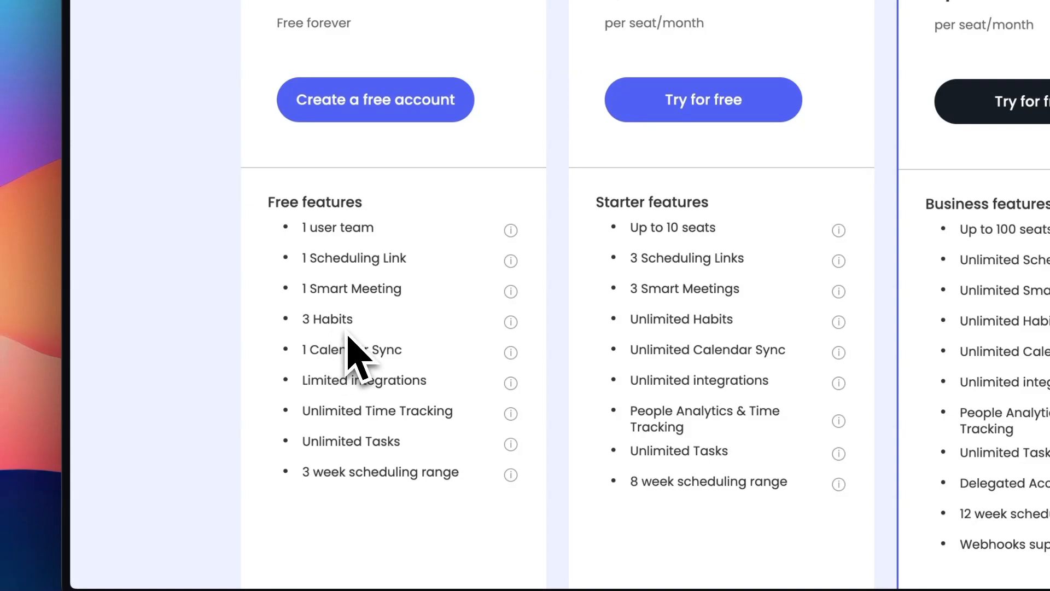
mouse_move(412, 412)
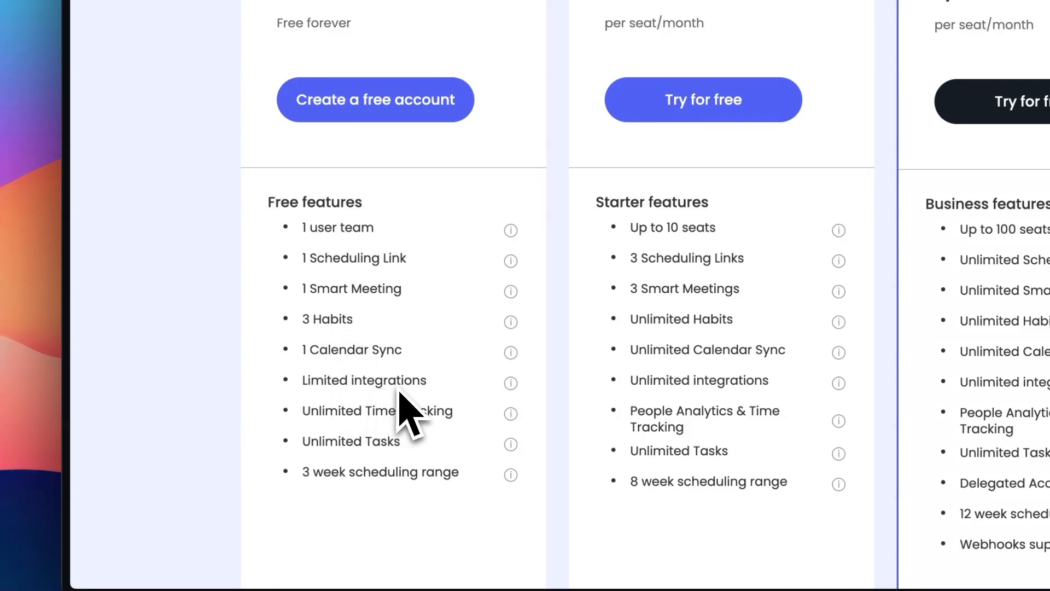
mouse_move(510, 383)
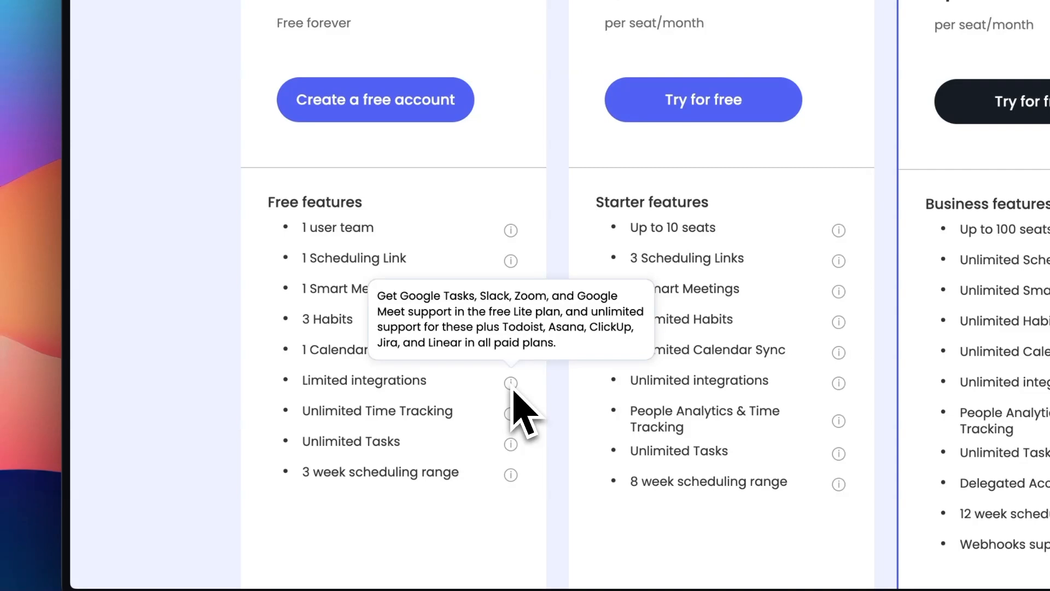
mouse_move(338, 453)
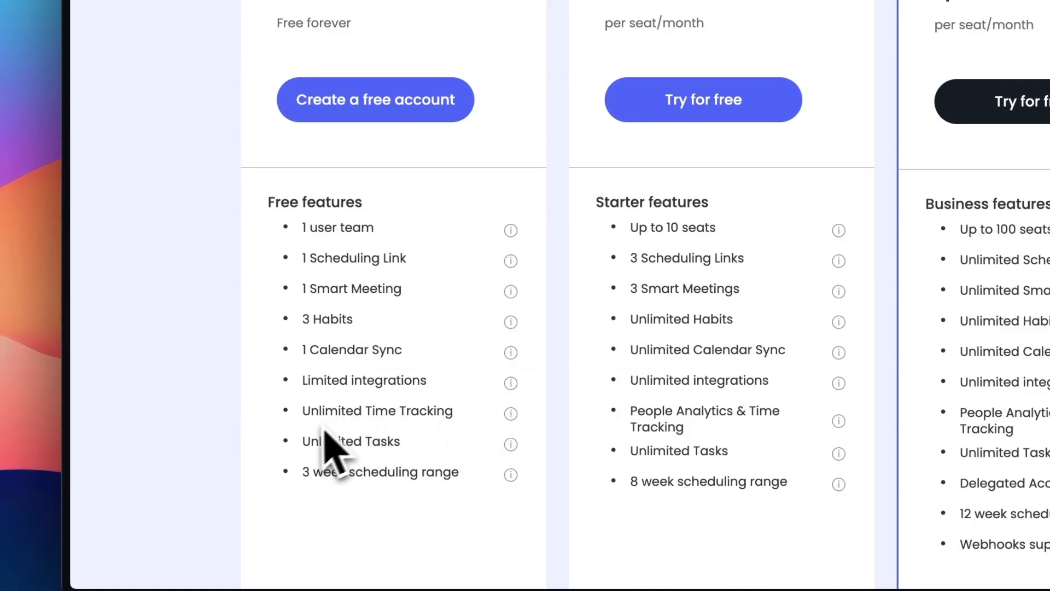